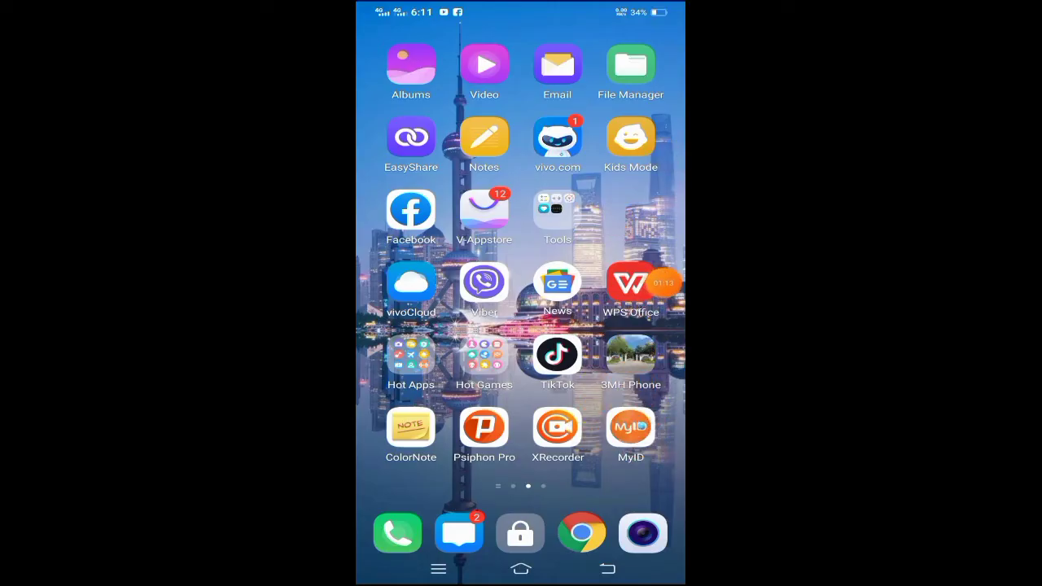
Launch MyID from the home screen to show its Entertainment, Game and VAS services
click(630, 427)
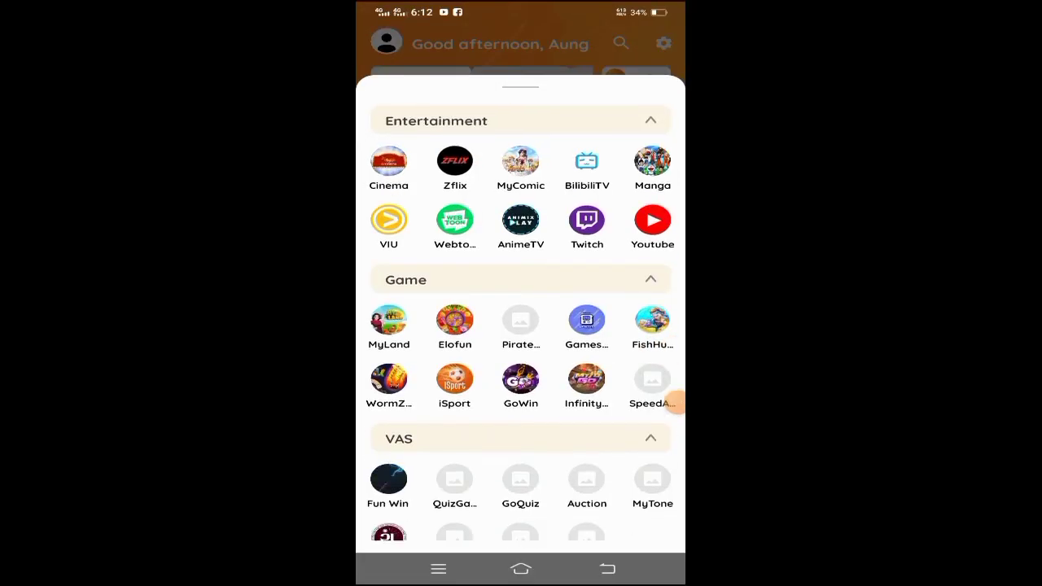
Scroll to Main Feature and open Quest's New Year 2023 daily login gift grid
scroll(down, 3)
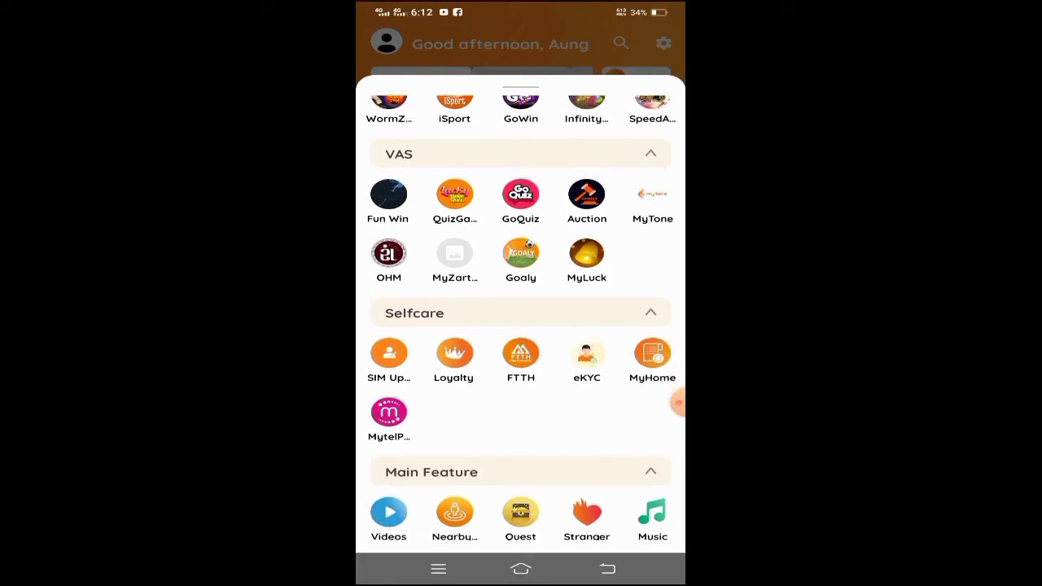
scroll(down, 3)
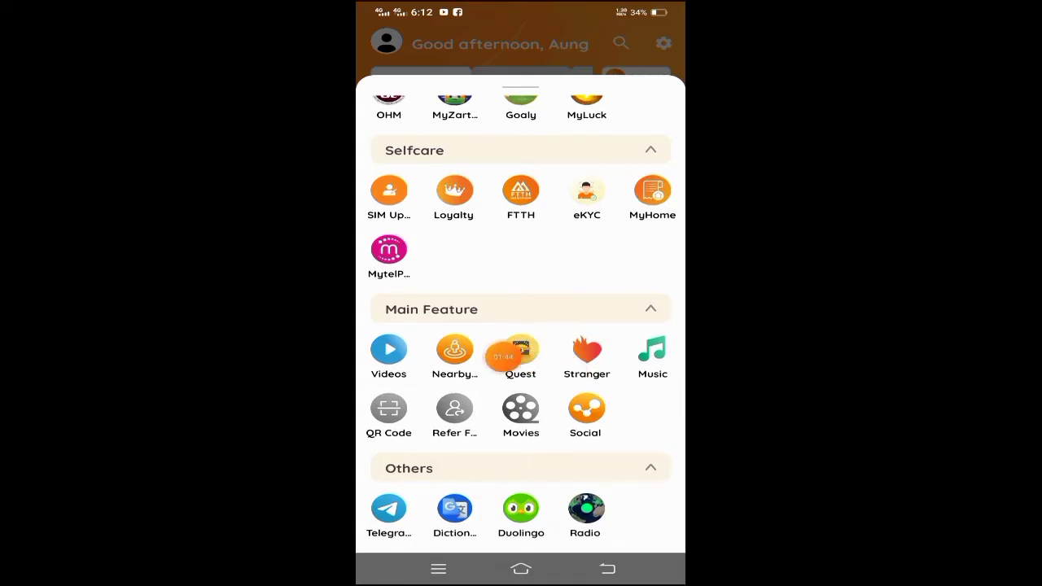
click(520, 350)
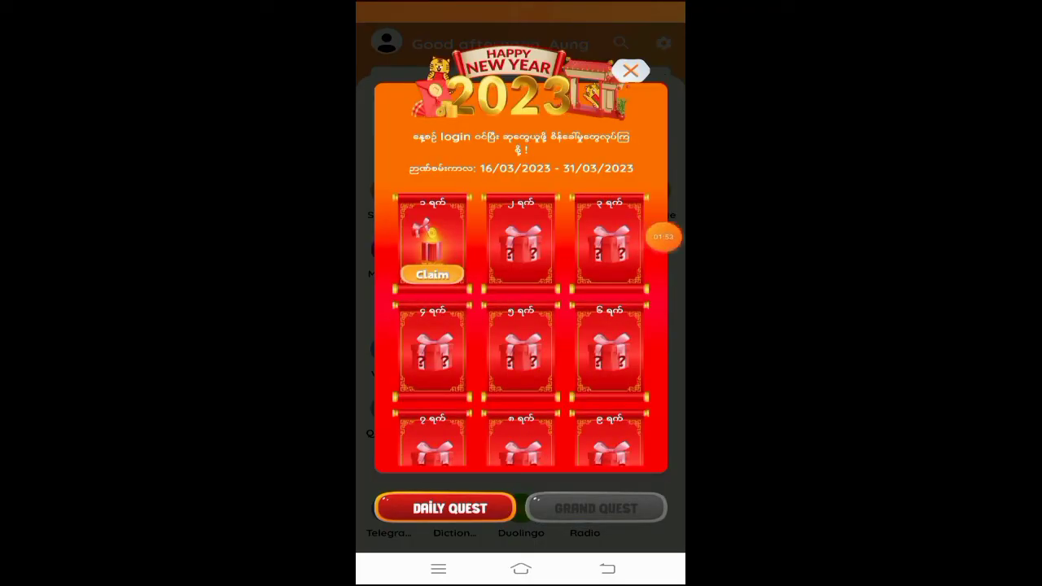
Claim the day-1 gift, confirm success, and view the 800-point Grand Quest tasks
click(432, 274)
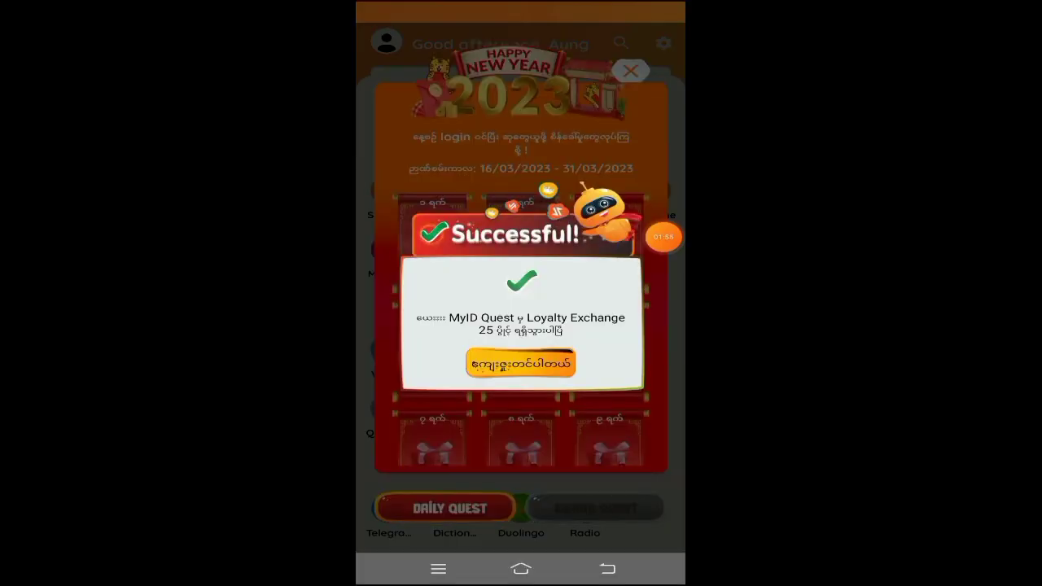
click(521, 362)
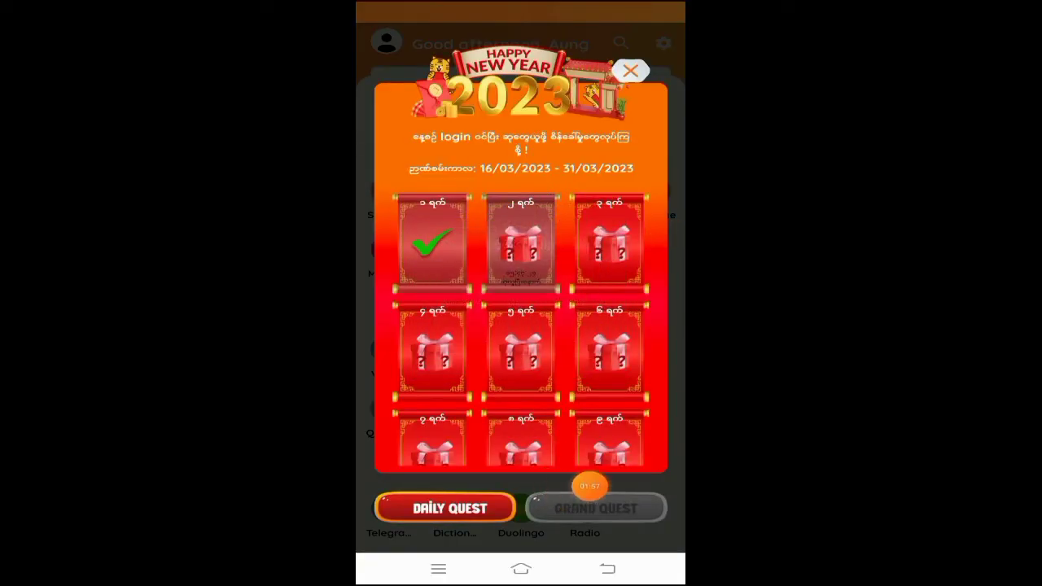
click(595, 507)
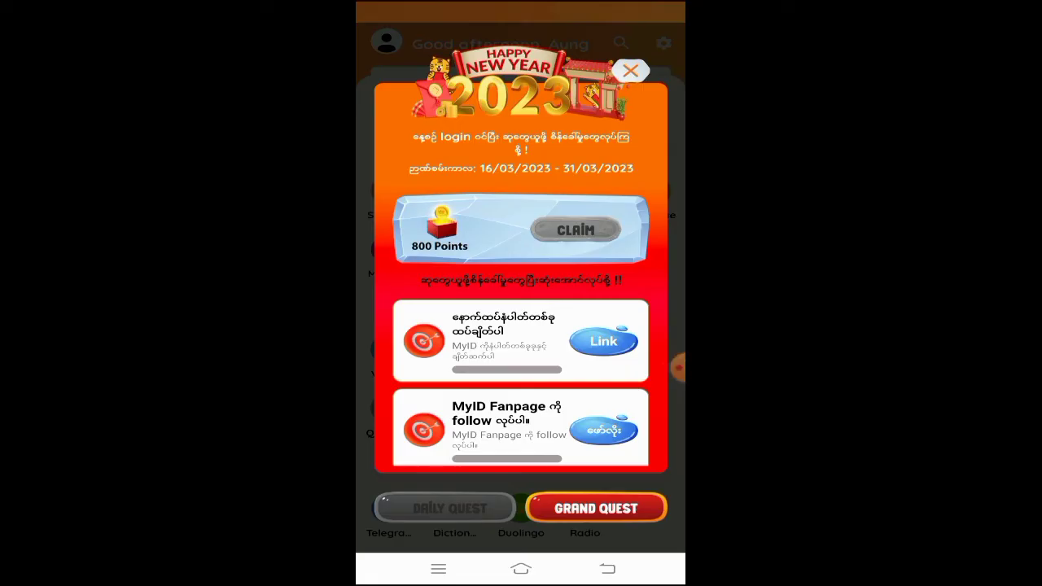
Review the Grand Quest tasks, including five-day check-in, then close the Quest popup
click(605, 429)
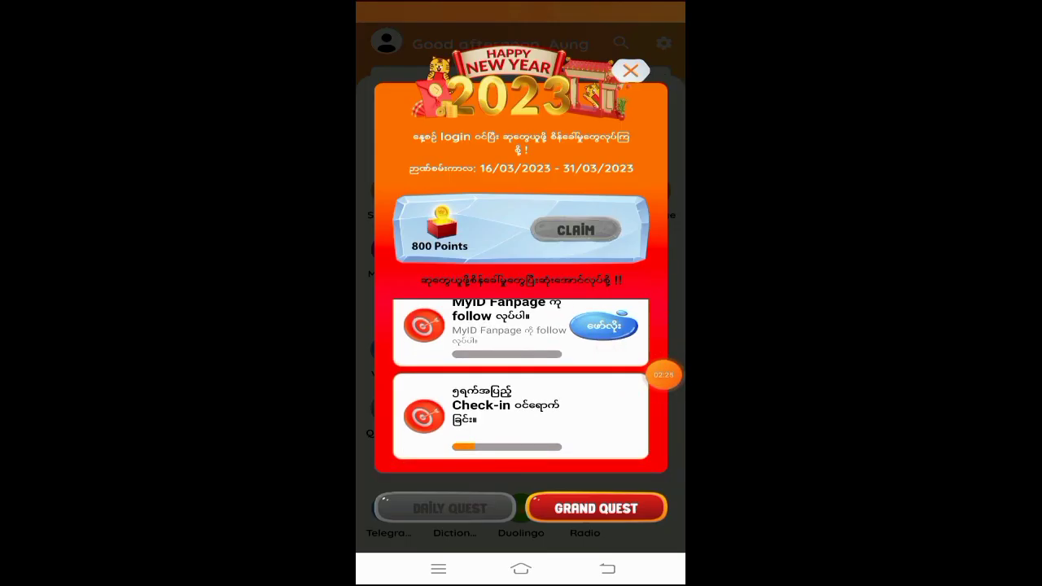
scroll(down, 3)
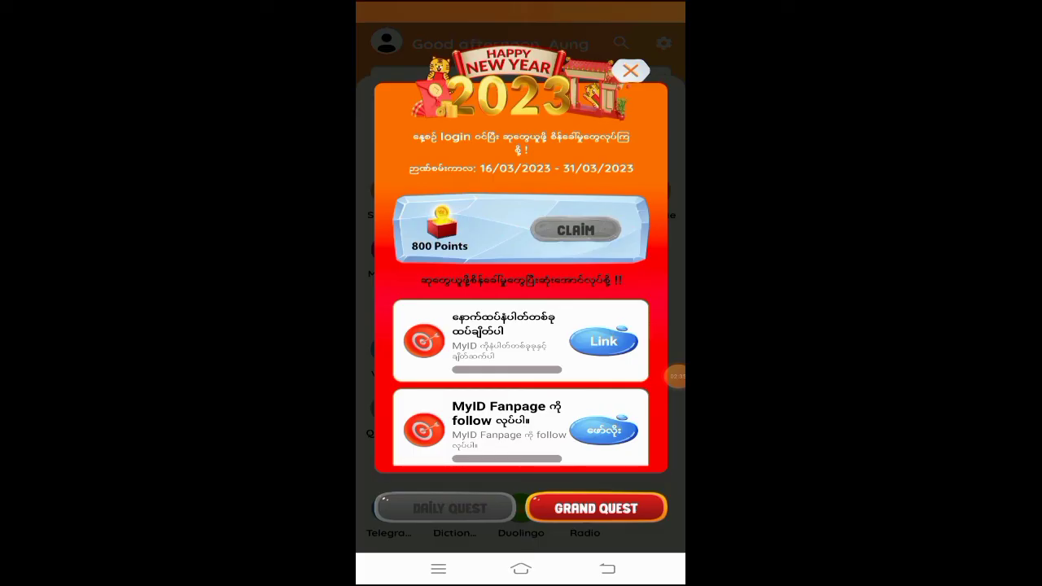
scroll(down, 3)
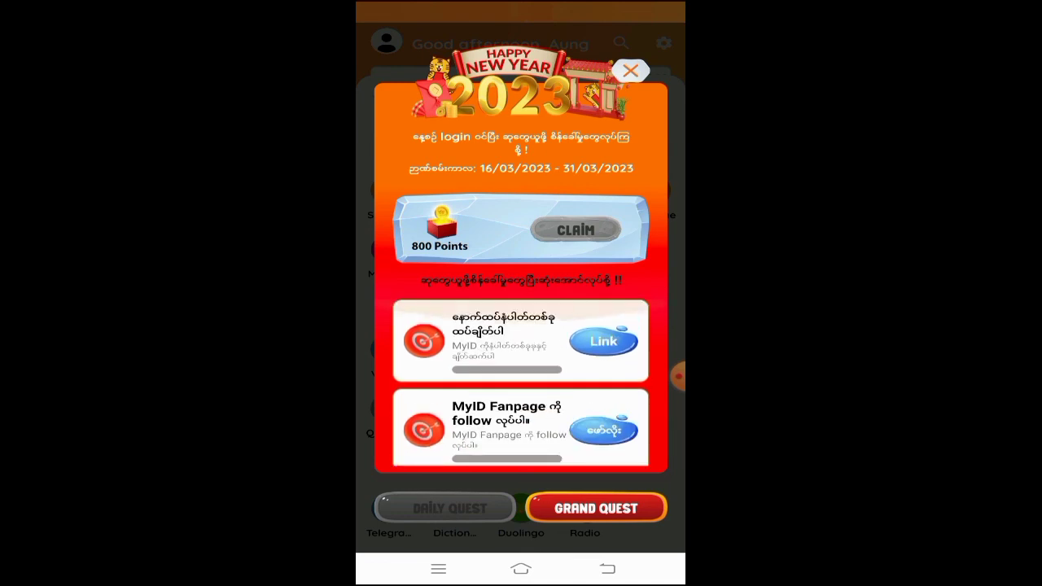
click(631, 71)
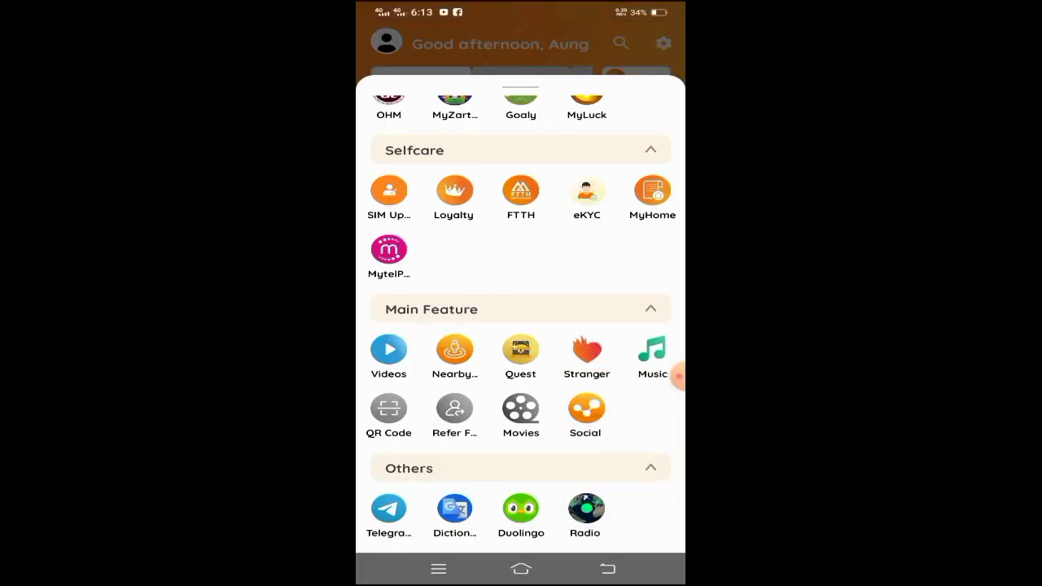